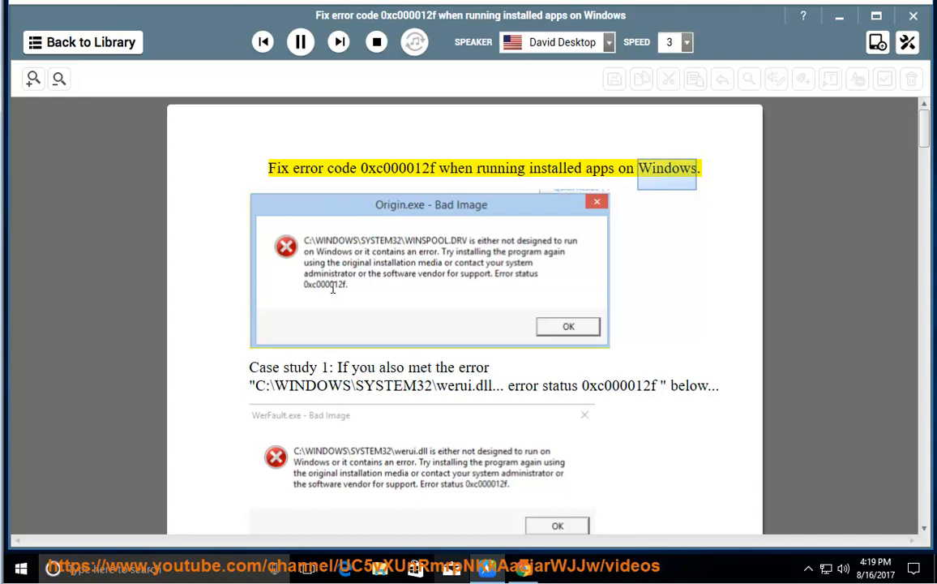
# Start playback and follow the case study and Step 1 down to the Safe Mode rescan.
pyautogui.click(473, 368)
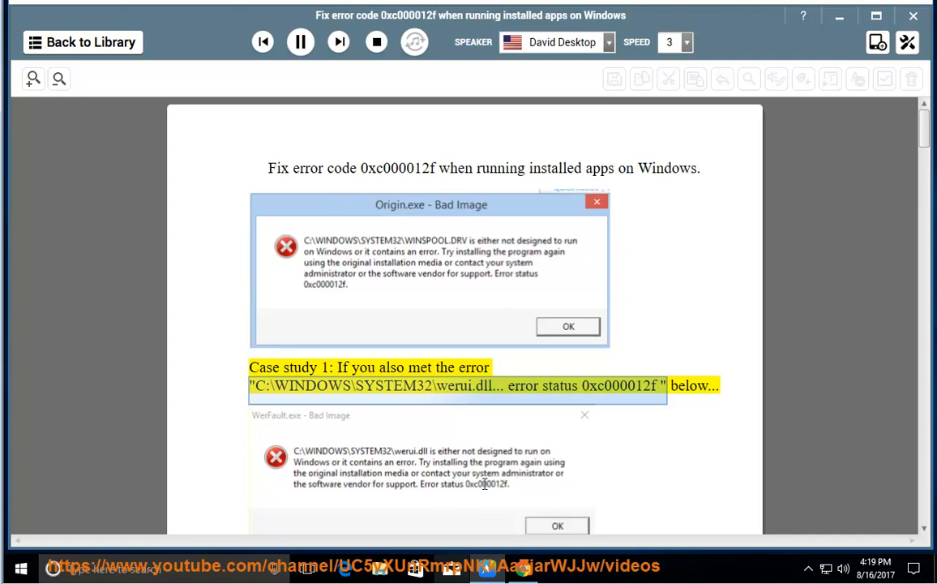
pyautogui.moveTo(551, 478)
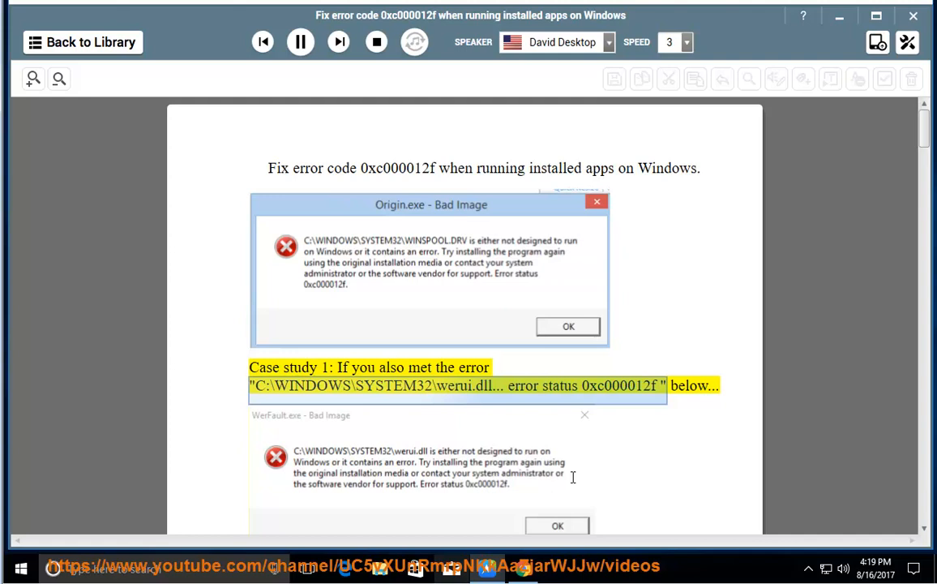
pyautogui.scroll(-3)
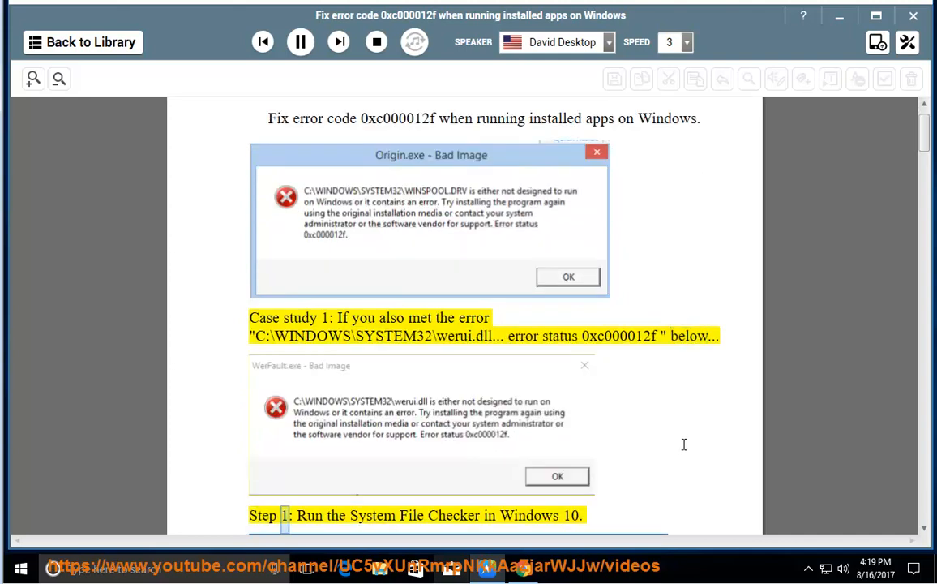
pyautogui.scroll(-3)
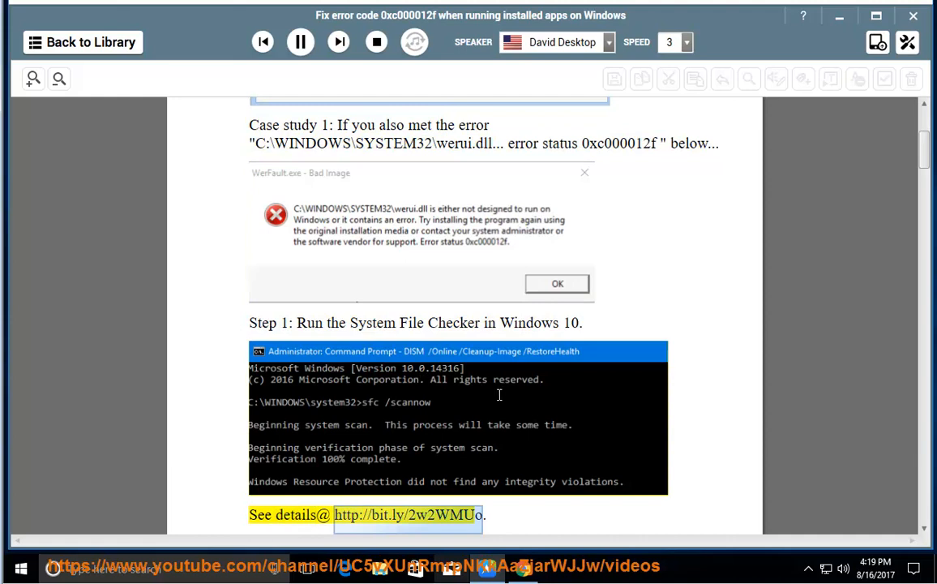
pyautogui.moveTo(515, 397)
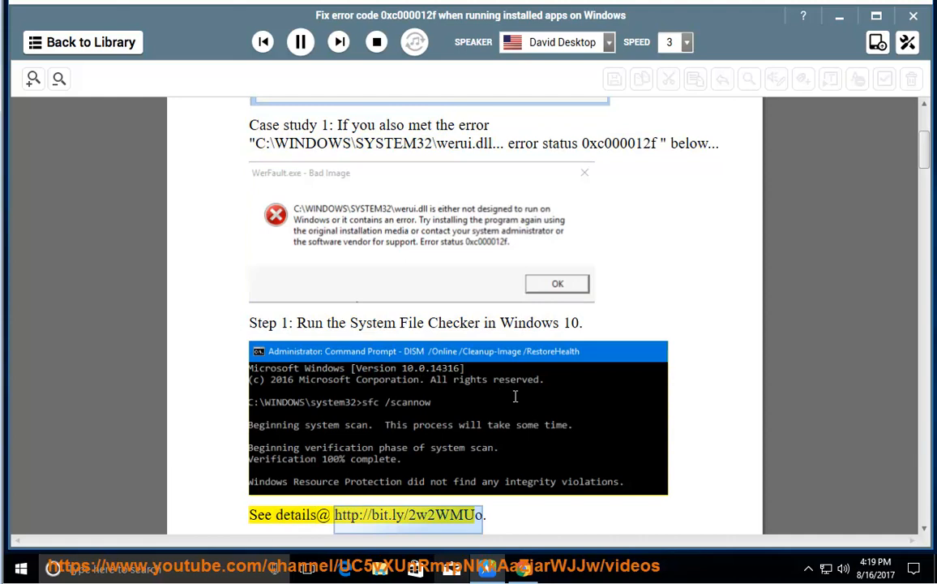
pyautogui.scroll(-3)
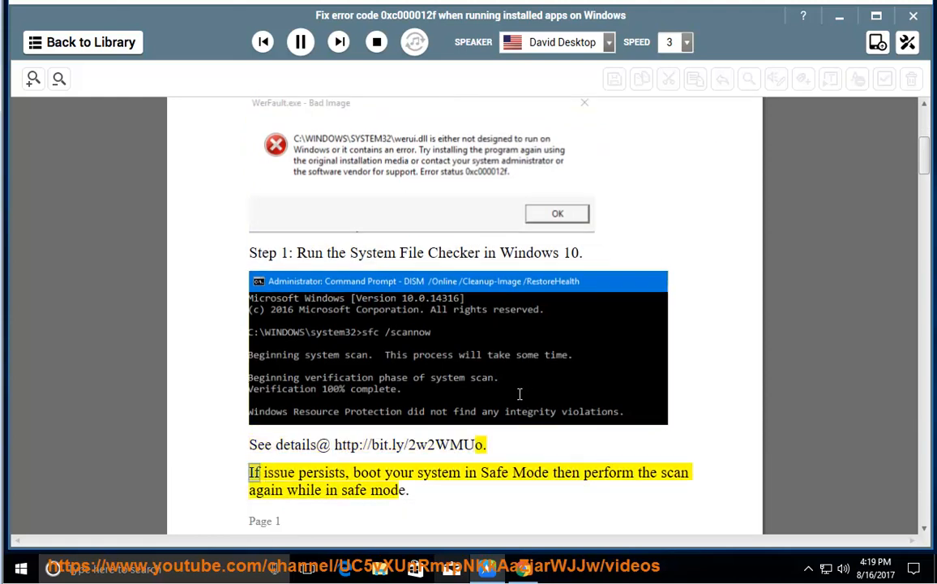
pyautogui.doubleClick(609, 471)
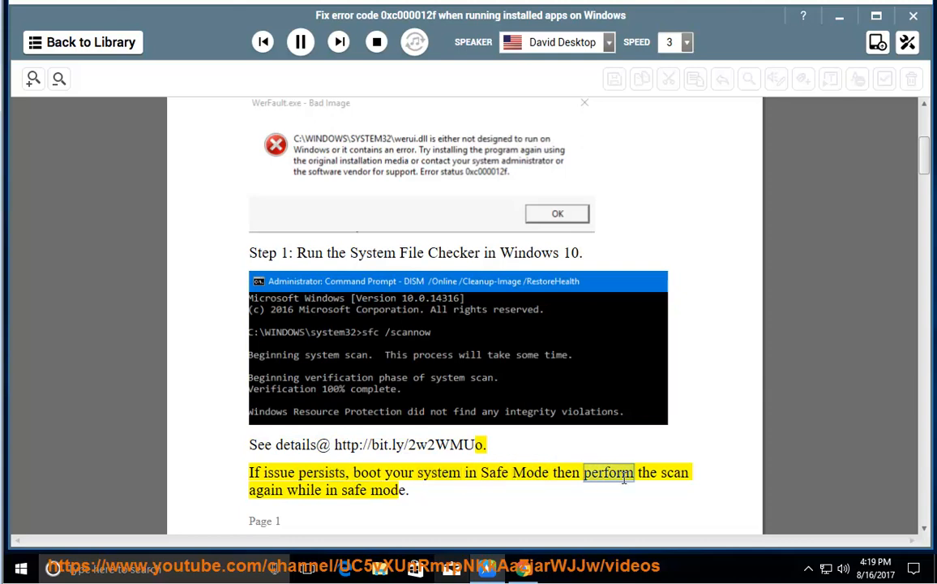
pyautogui.doubleClick(384, 491)
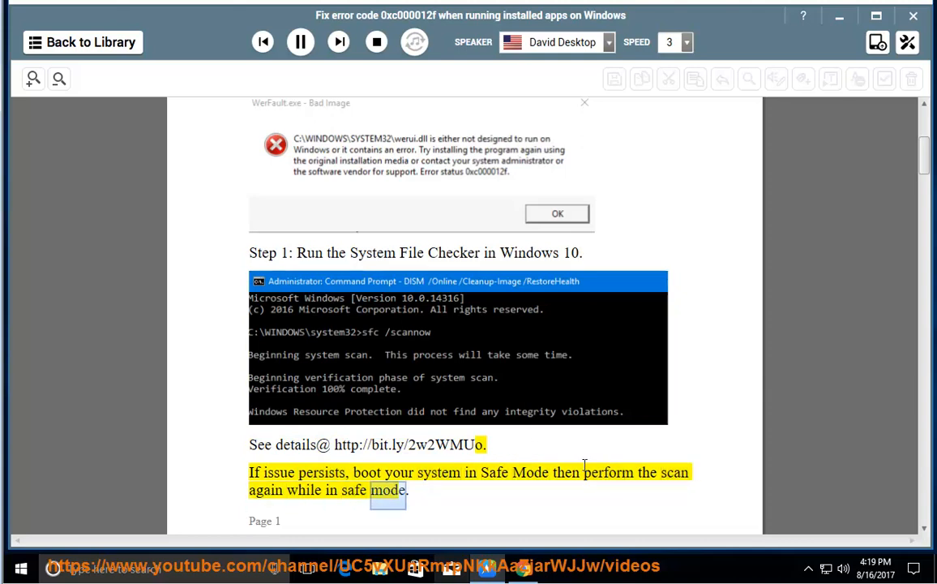
# Scroll to Step 2 and pause narration after the clean boot advice.
pyautogui.scroll(-3)
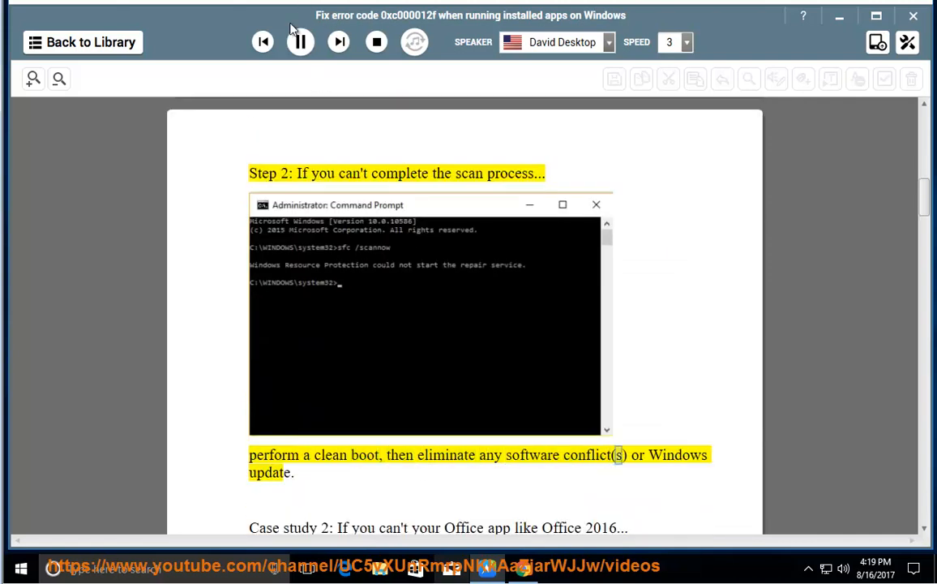
pyautogui.click(300, 42)
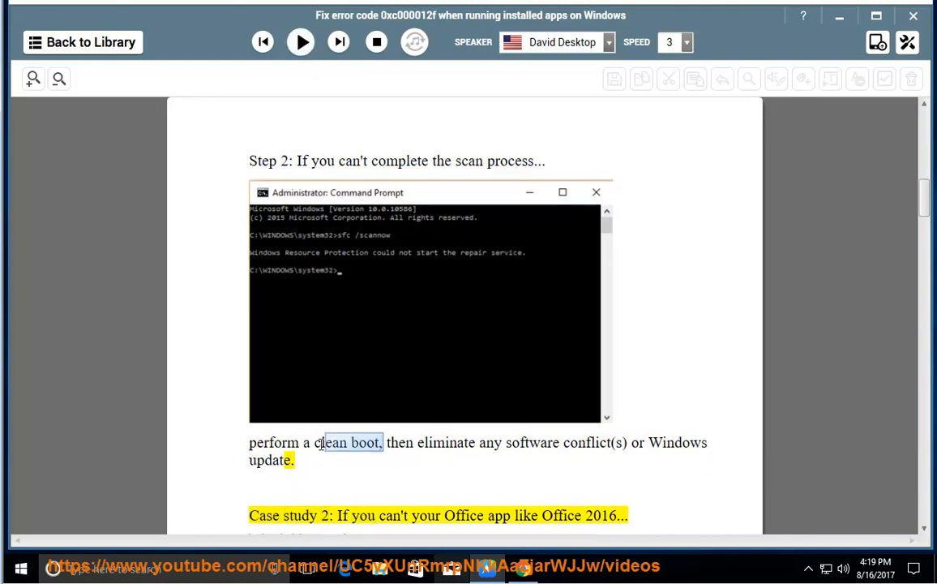
# Open Task Manager's Startup tab and select the Program and VMware Tools Core Service entries.
pyautogui.rightClick(419, 561)
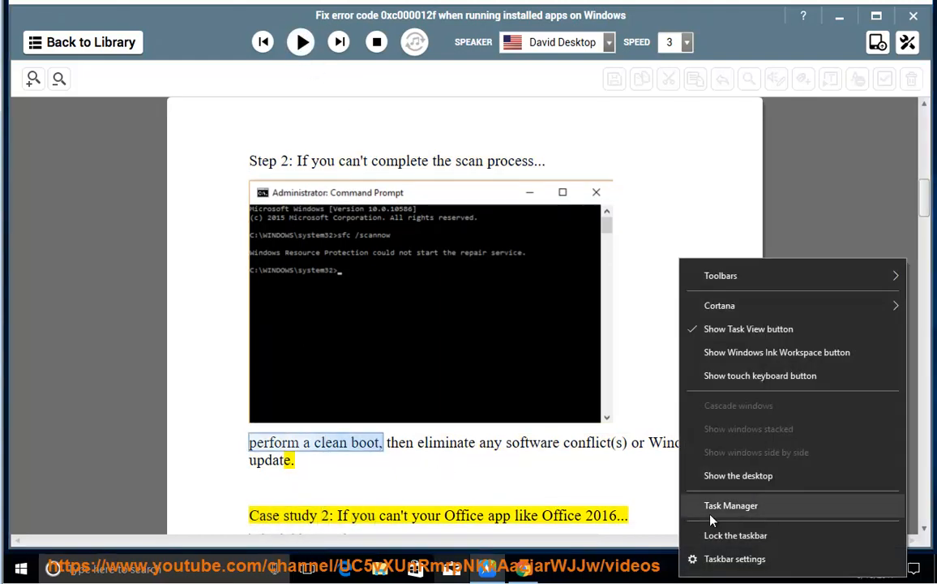
pyautogui.click(735, 506)
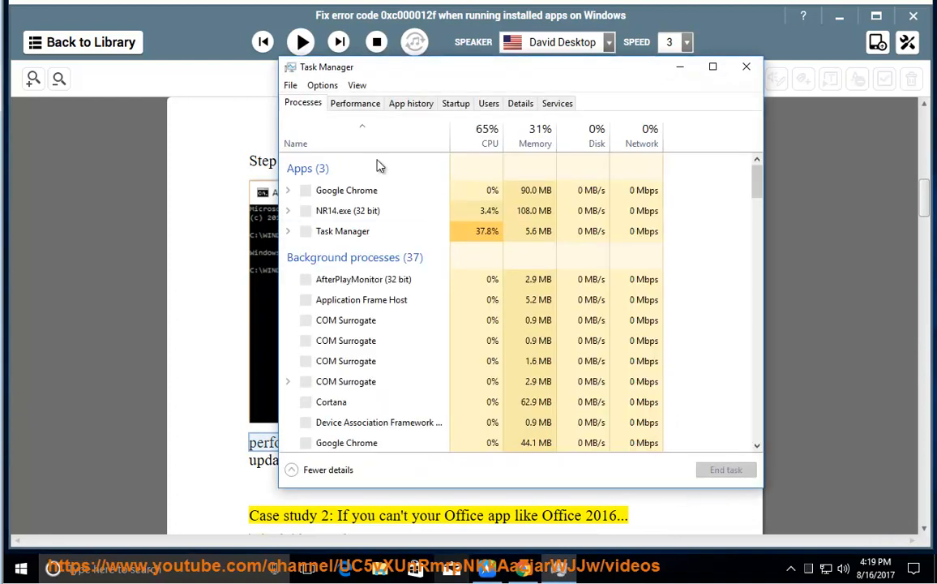
pyautogui.click(454, 103)
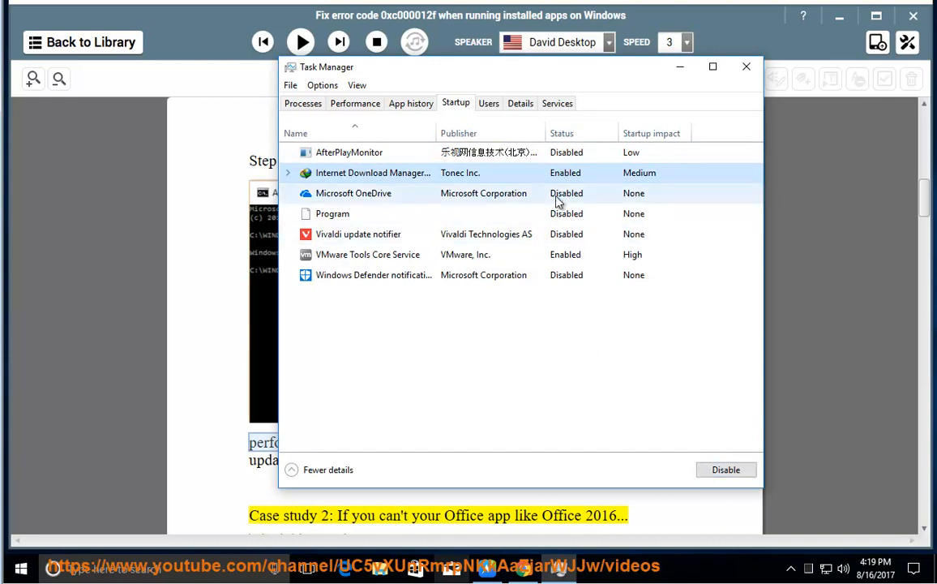
pyautogui.click(332, 213)
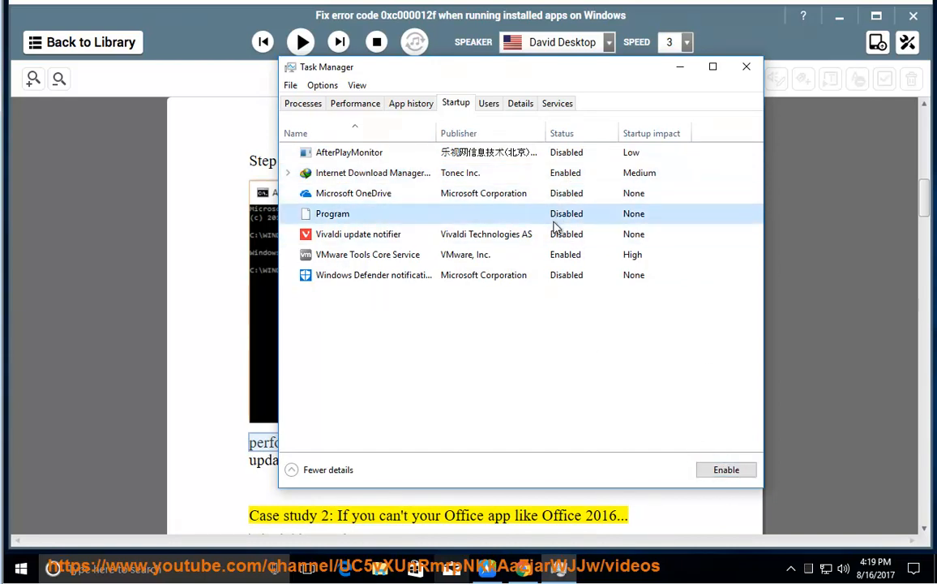
pyautogui.click(367, 254)
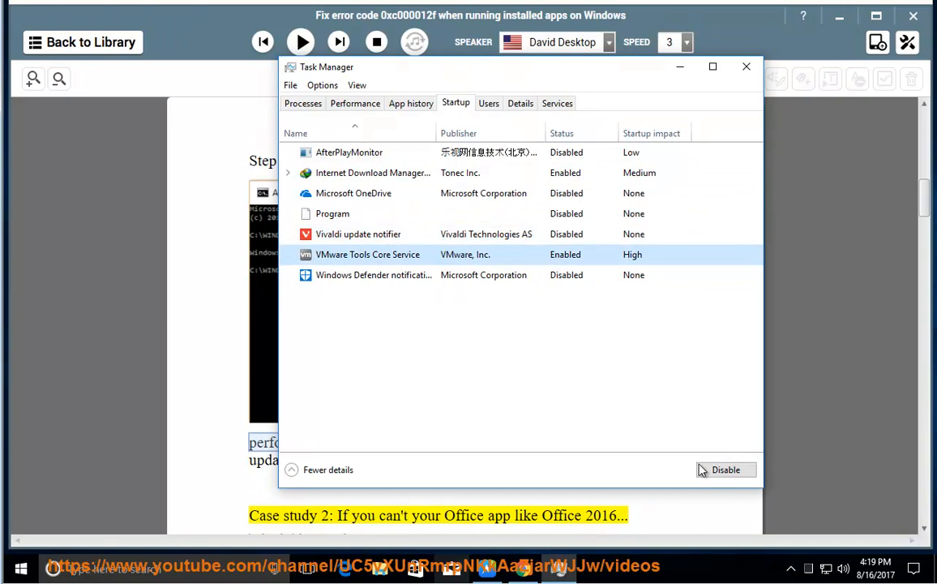
pyautogui.moveTo(685, 69)
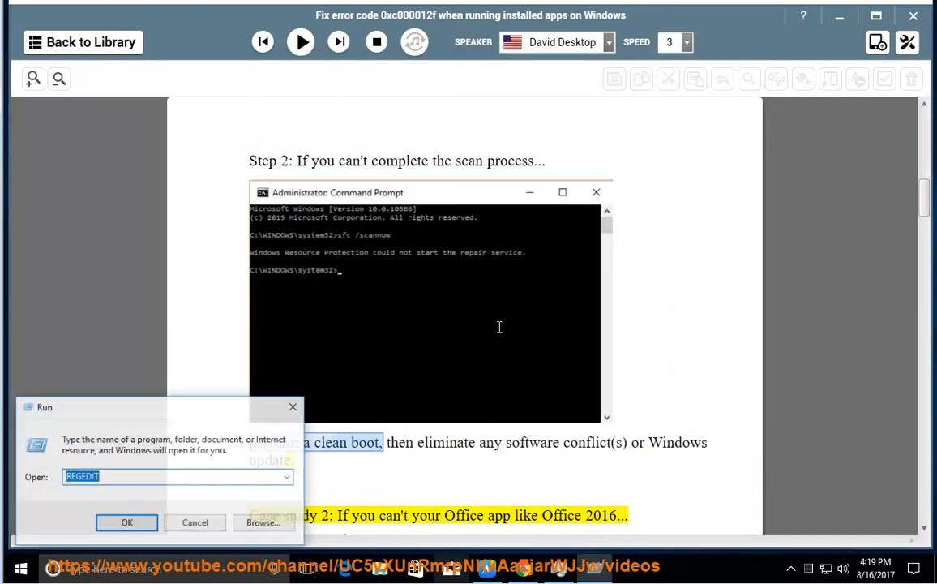
# Run MSCONFIG, tick Hide all Microsoft services on the Services tab, and confirm with OK.
pyautogui.write('MSCONFIG')
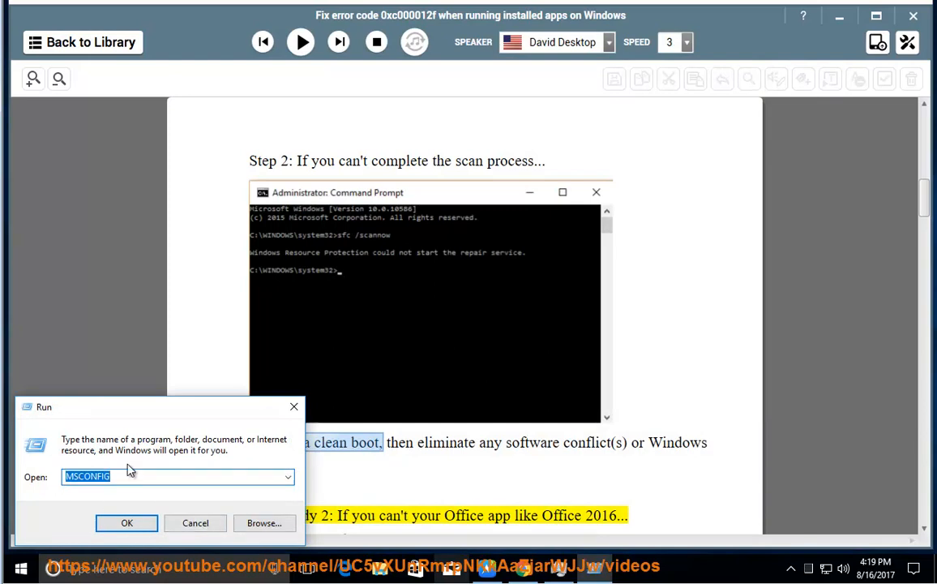
pyautogui.click(127, 522)
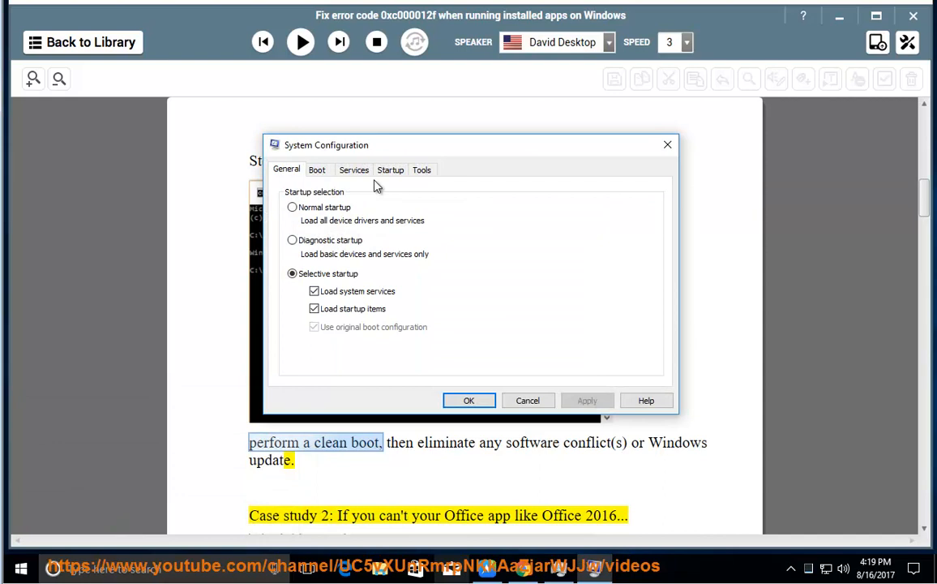
pyautogui.click(354, 170)
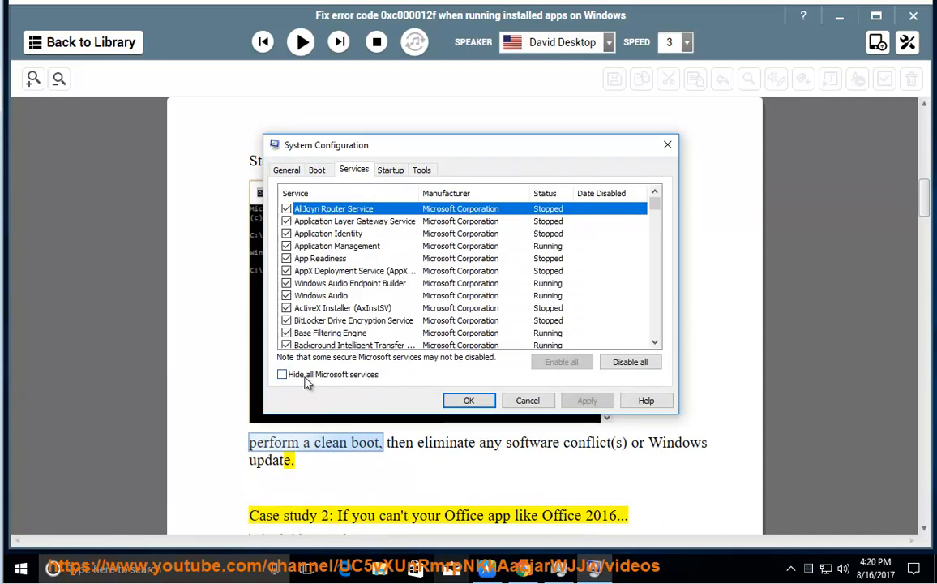
pyautogui.click(282, 374)
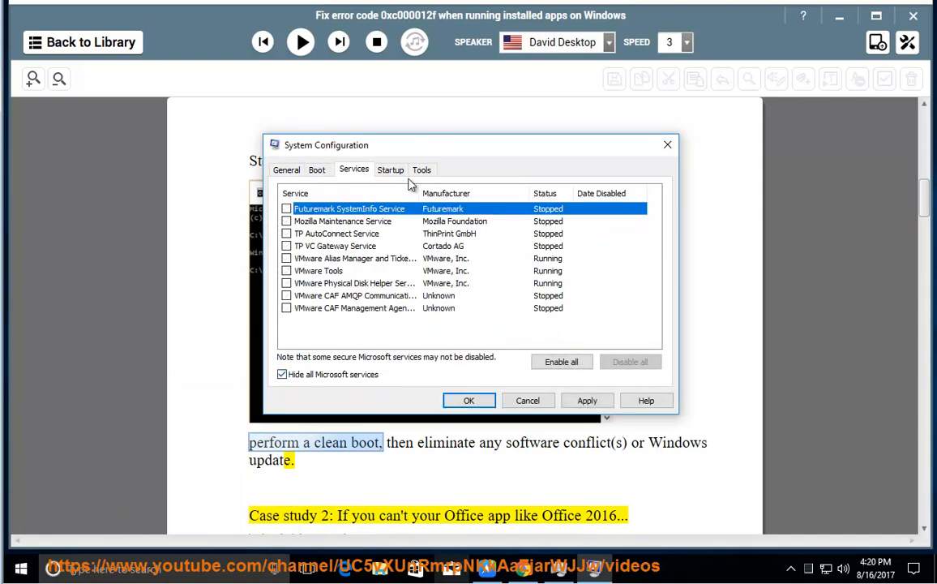
pyautogui.moveTo(469, 399)
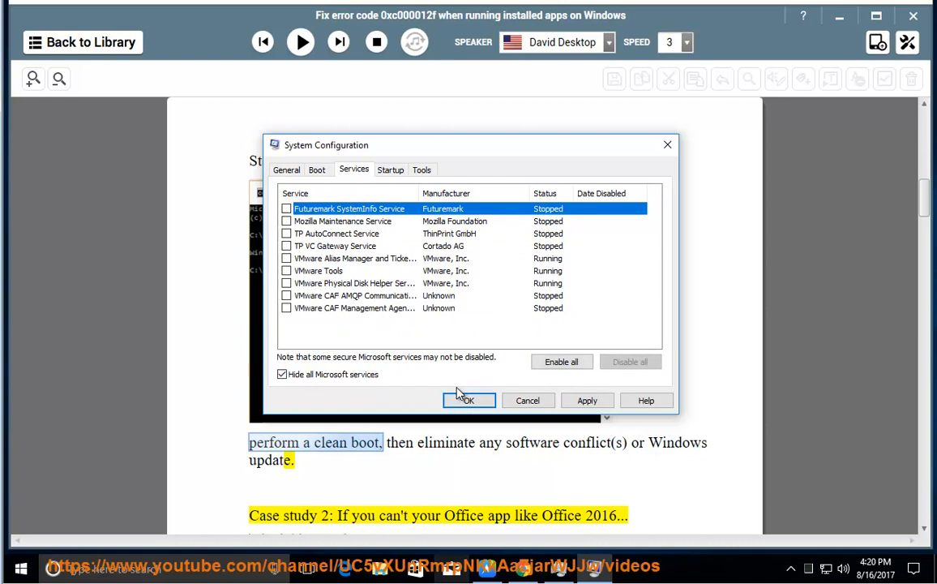
pyautogui.click(469, 400)
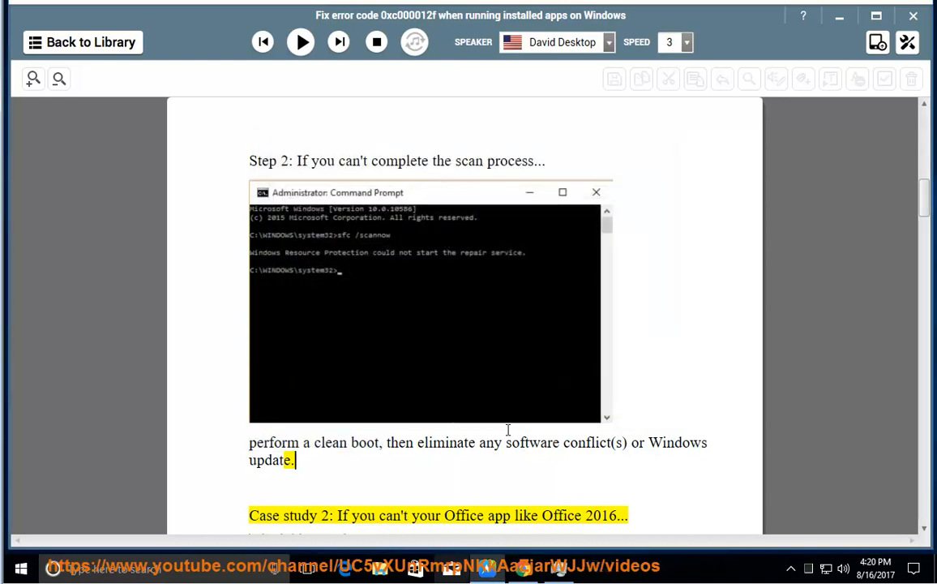
# Resume narration and scroll down past the Office repair screenshot.
pyautogui.click(300, 42)
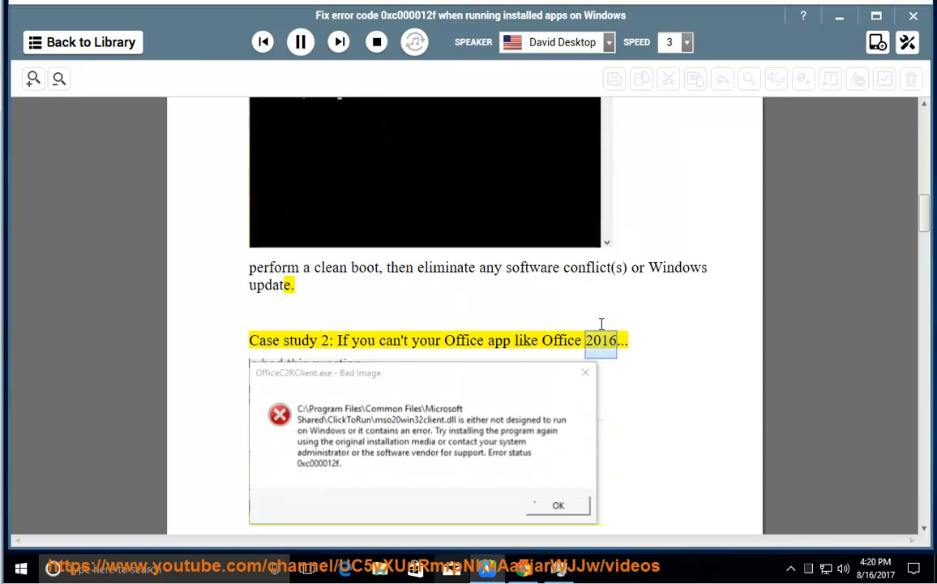
pyautogui.scroll(-3)
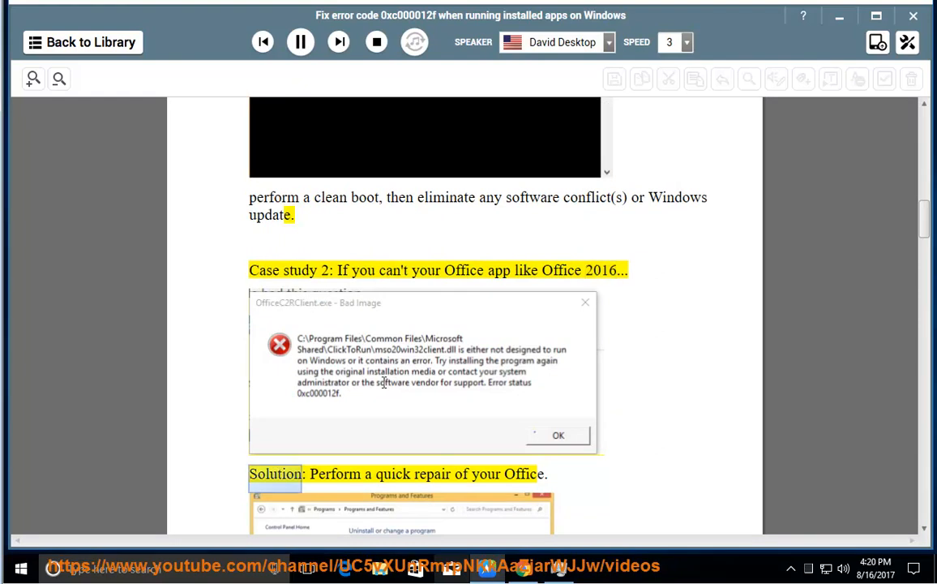
pyautogui.scroll(-3)
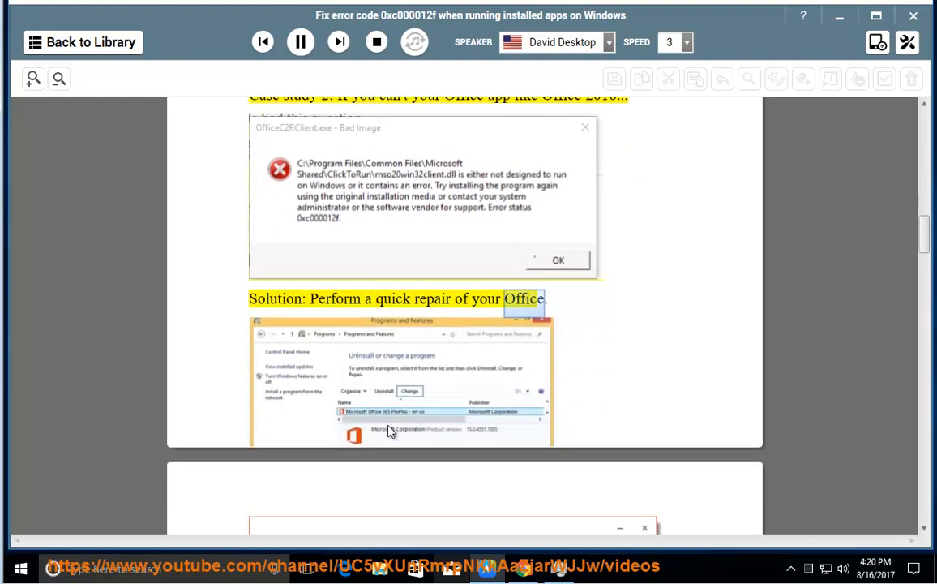
pyautogui.scroll(-3)
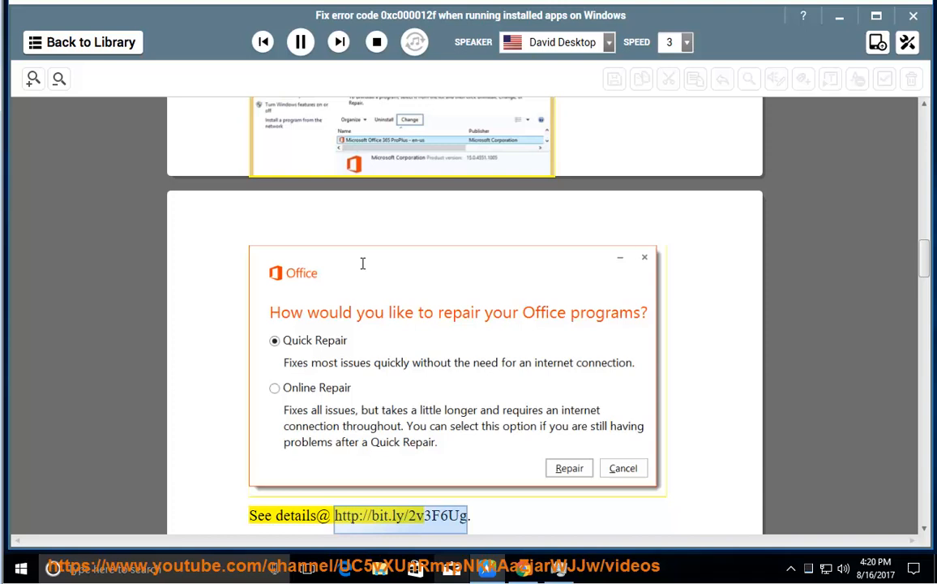
pyautogui.scroll(-3)
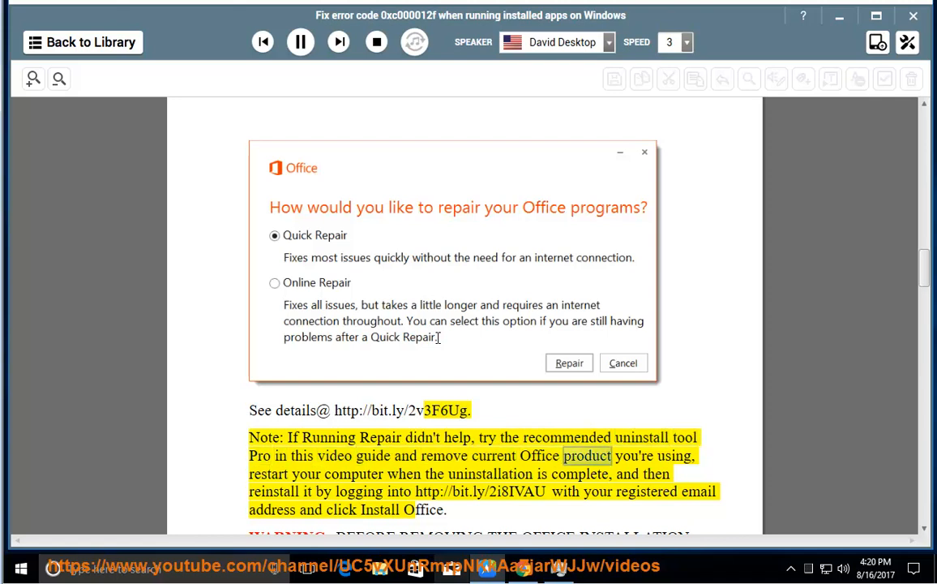
# Follow the note and warning about removing Office down to the Case study 3 heading.
pyautogui.doubleClick(481, 473)
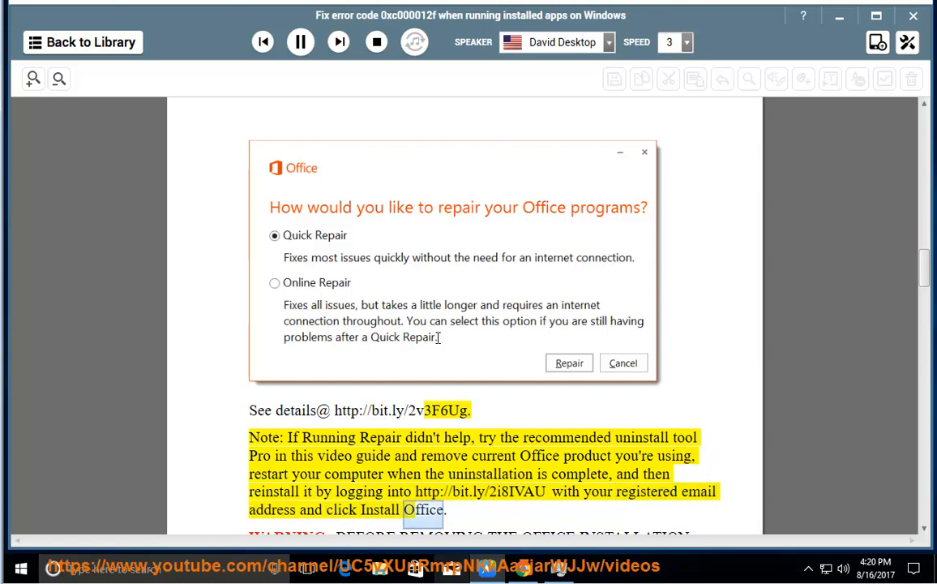
pyautogui.scroll(-3)
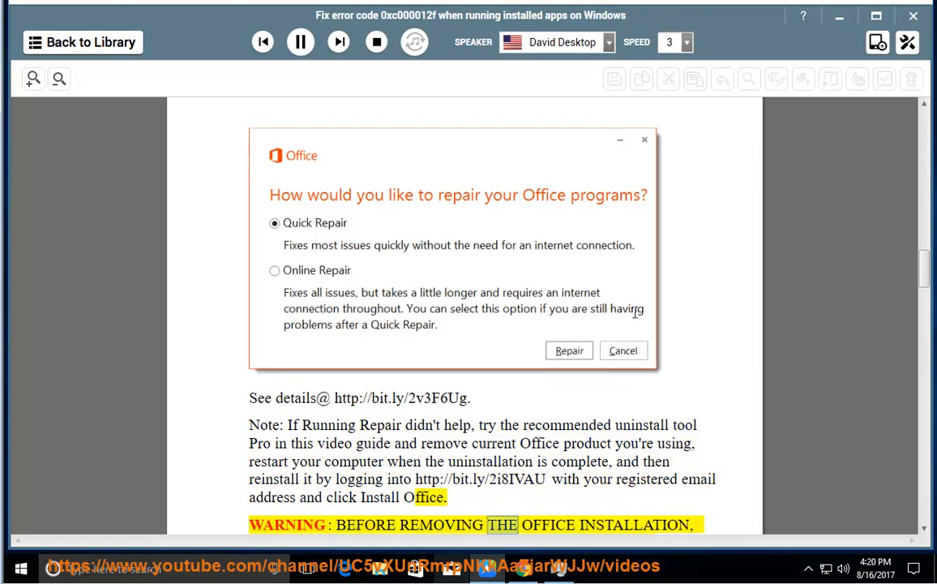
pyautogui.scroll(-3)
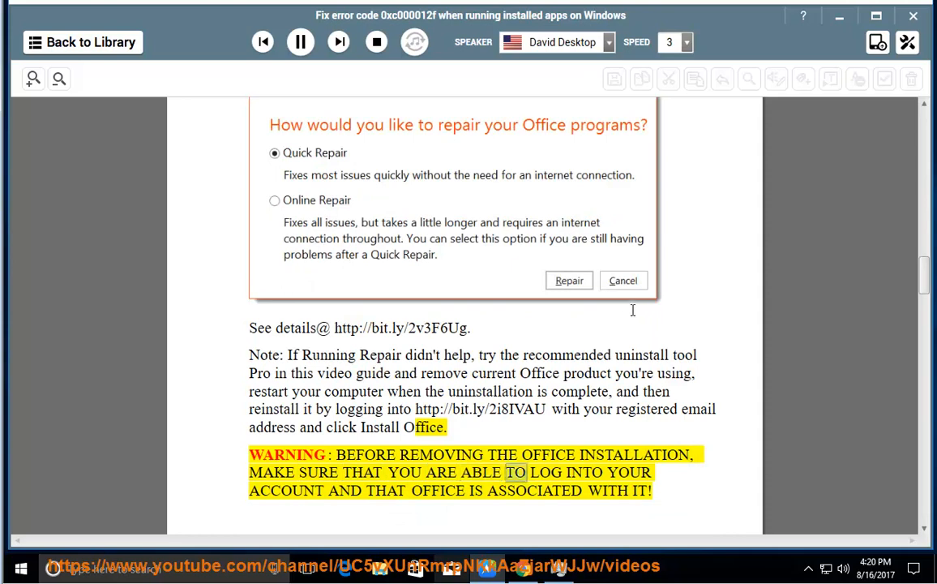
pyautogui.scroll(-3)
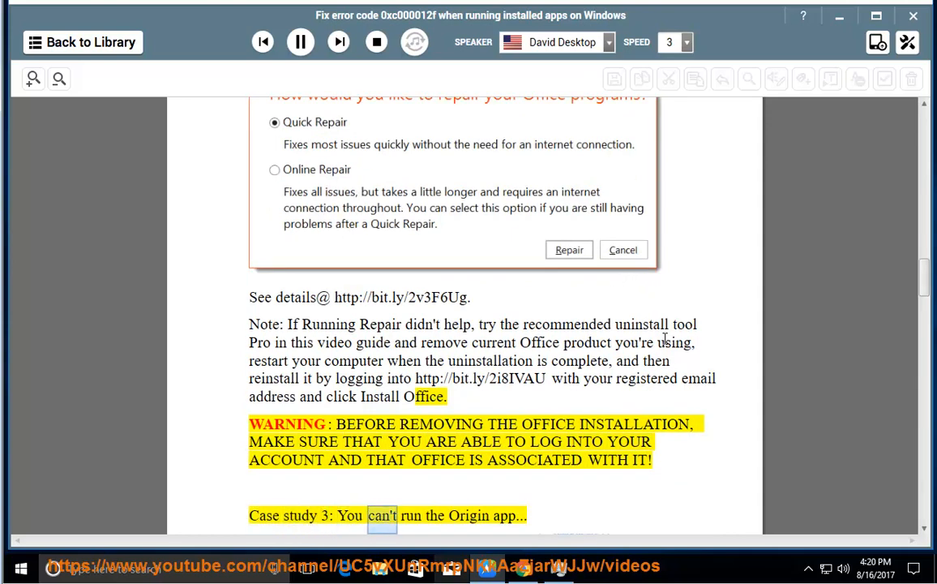
# Scroll through Solution 1's clean boot, System File Checker and DISM steps to Solution 2.
pyautogui.scroll(-3)
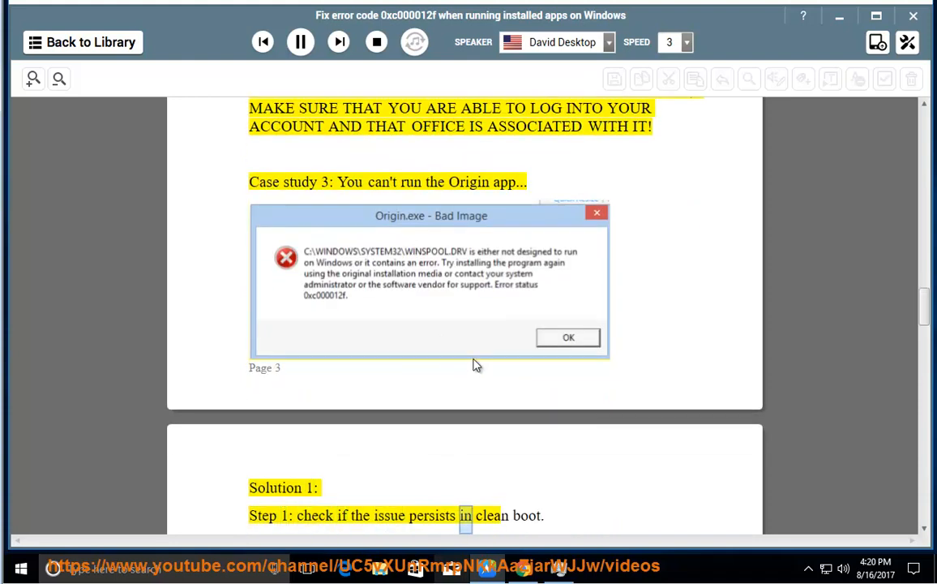
pyautogui.scroll(-3)
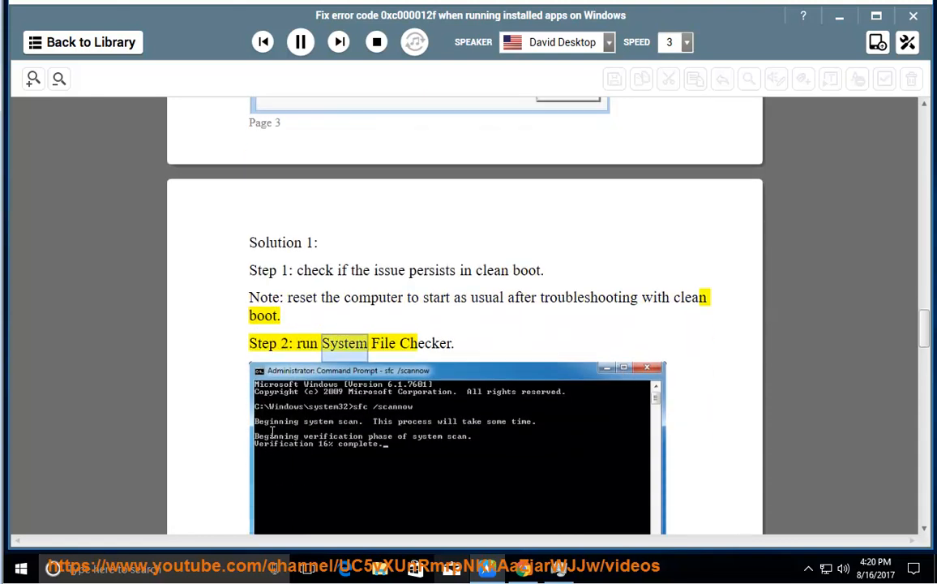
pyautogui.scroll(-3)
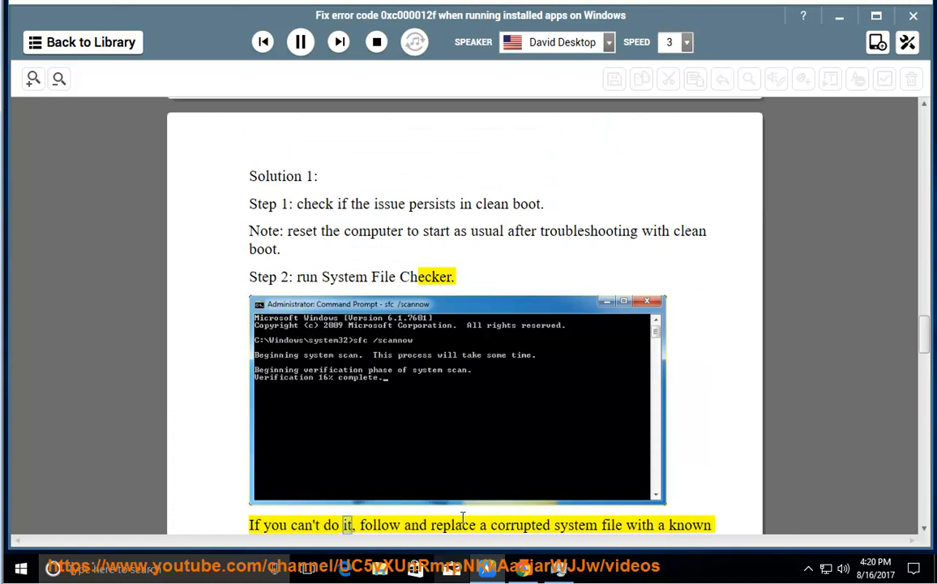
pyautogui.scroll(-3)
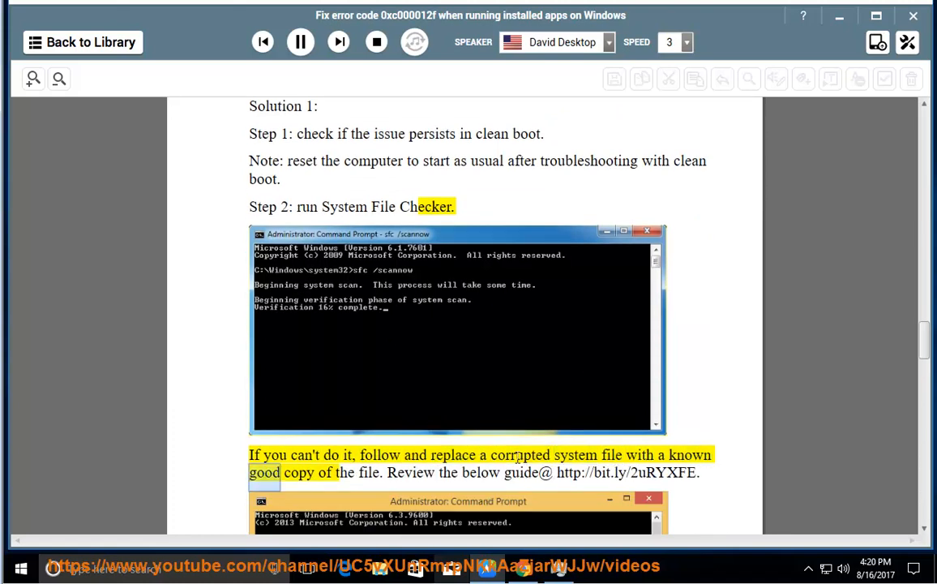
pyautogui.scroll(-3)
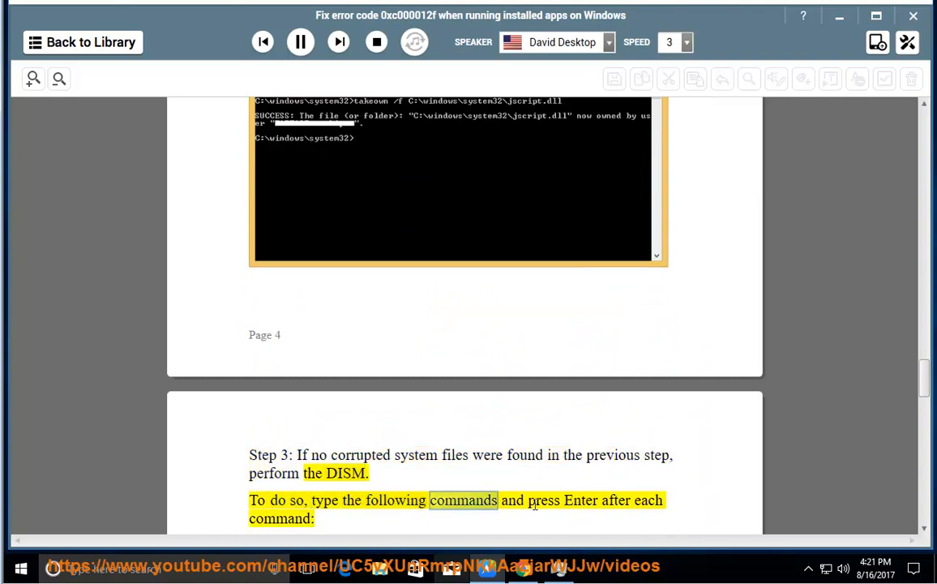
pyautogui.scroll(-3)
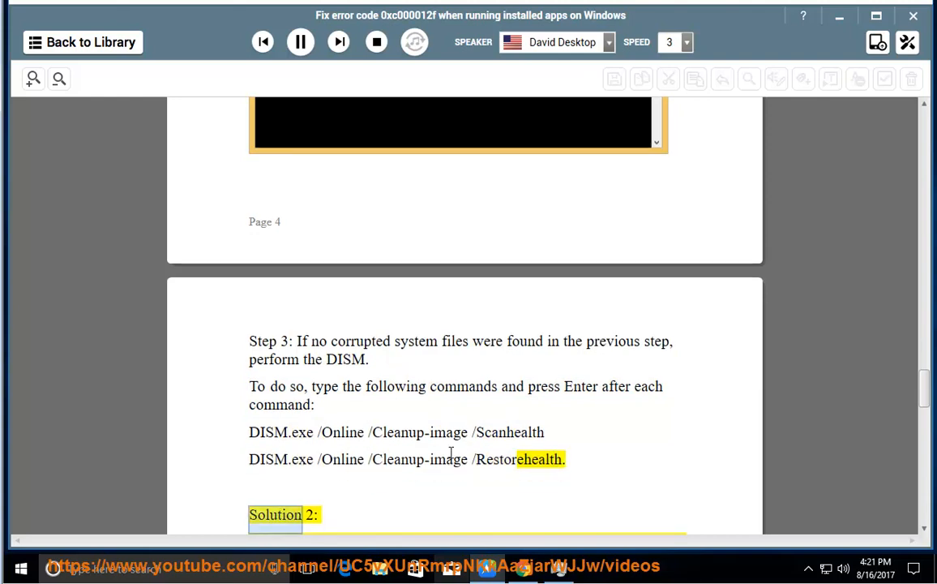
# Follow Solutions 2 and 3 and the Windows updates note, stopping at Case study 4.
pyautogui.scroll(-3)
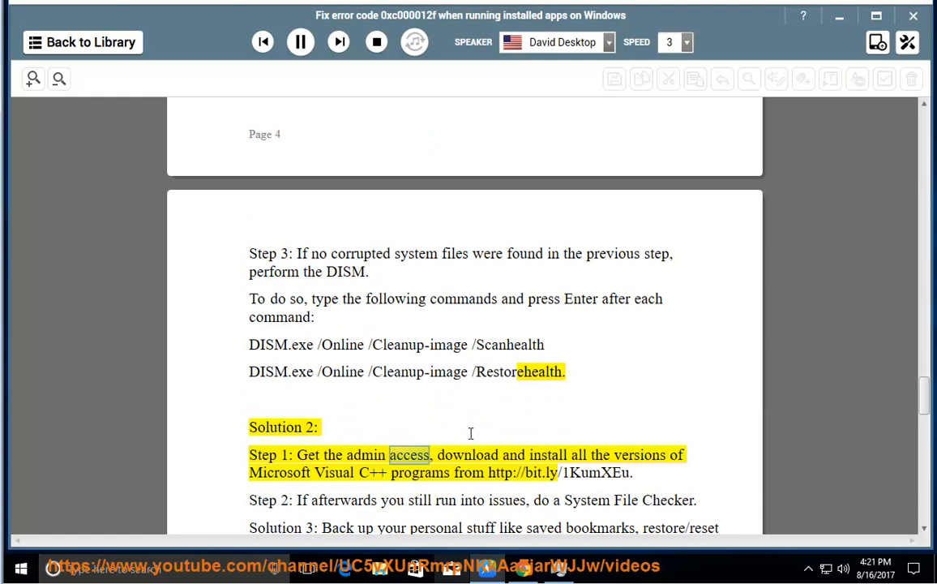
pyautogui.doubleClick(279, 473)
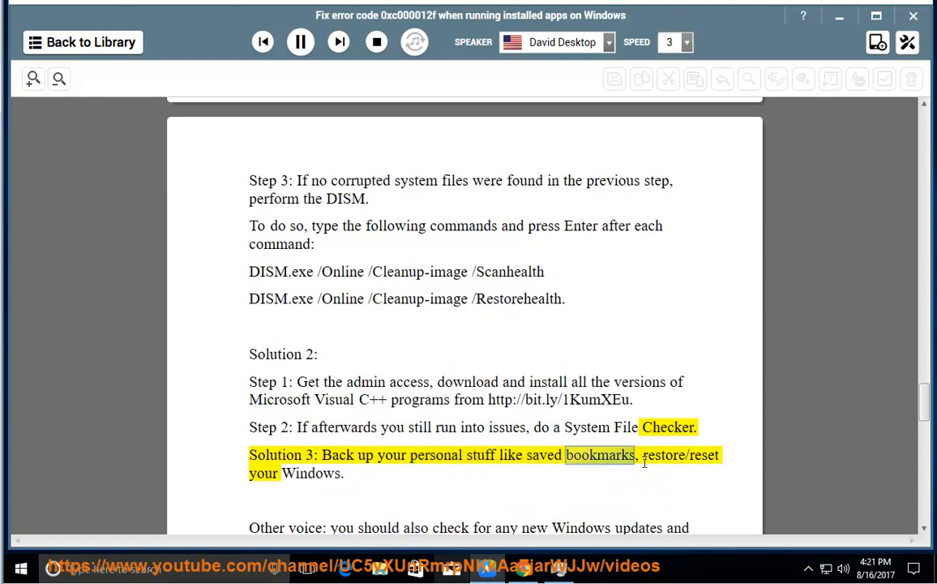
pyautogui.doubleClick(310, 473)
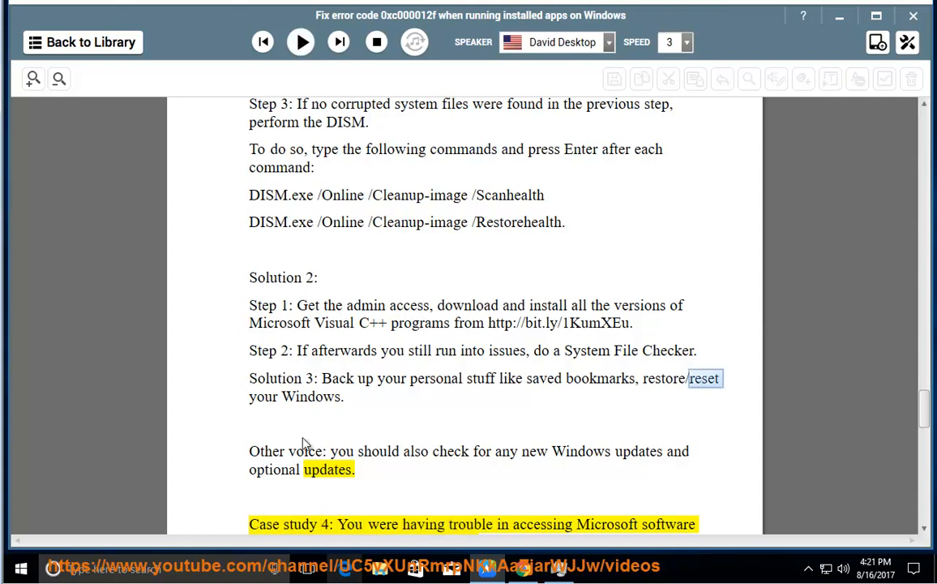
pyautogui.click(21, 568)
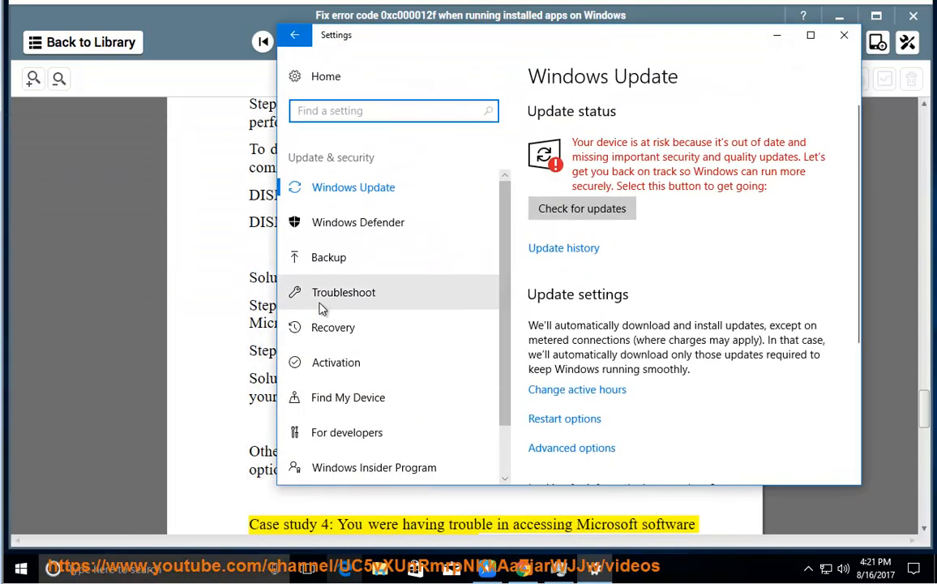
pyautogui.click(333, 327)
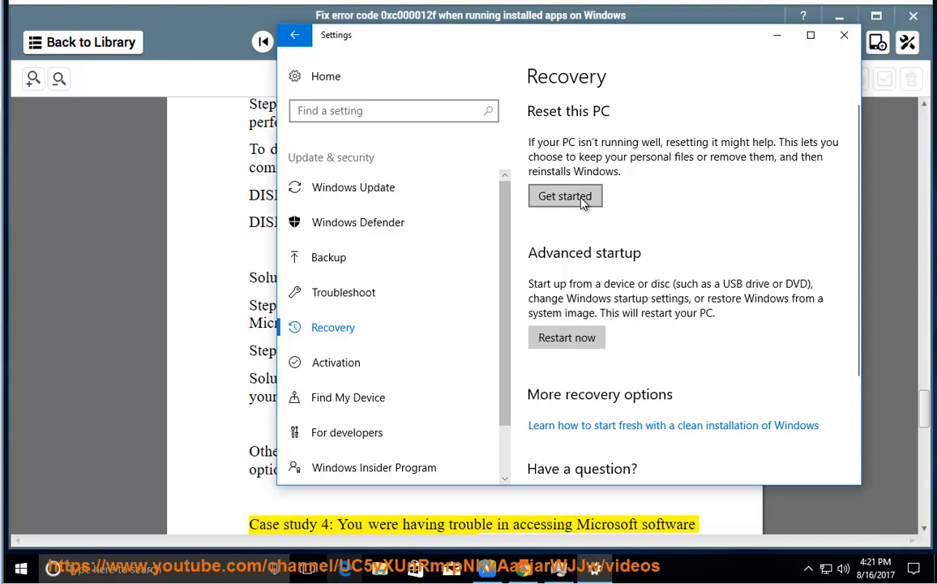
pyautogui.click(565, 195)
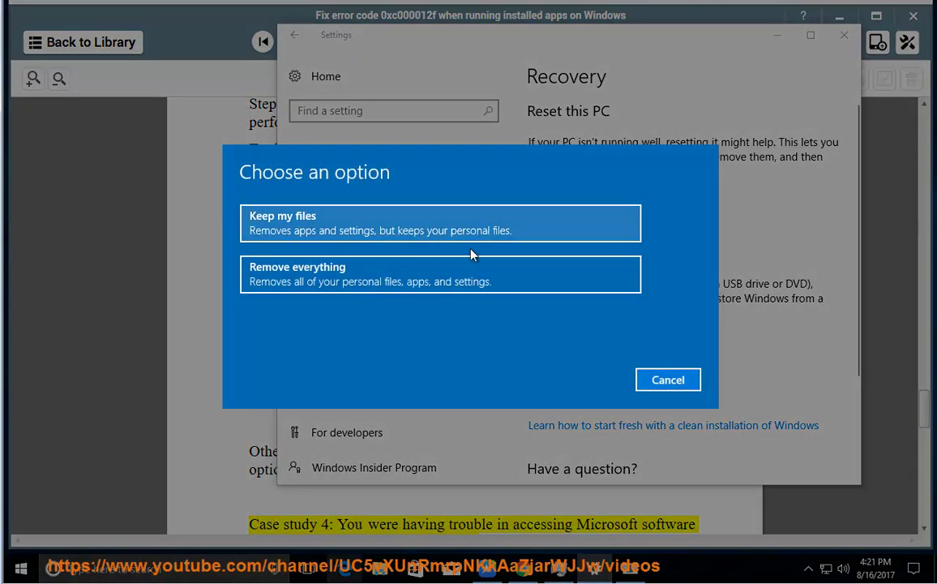
pyautogui.moveTo(407, 227)
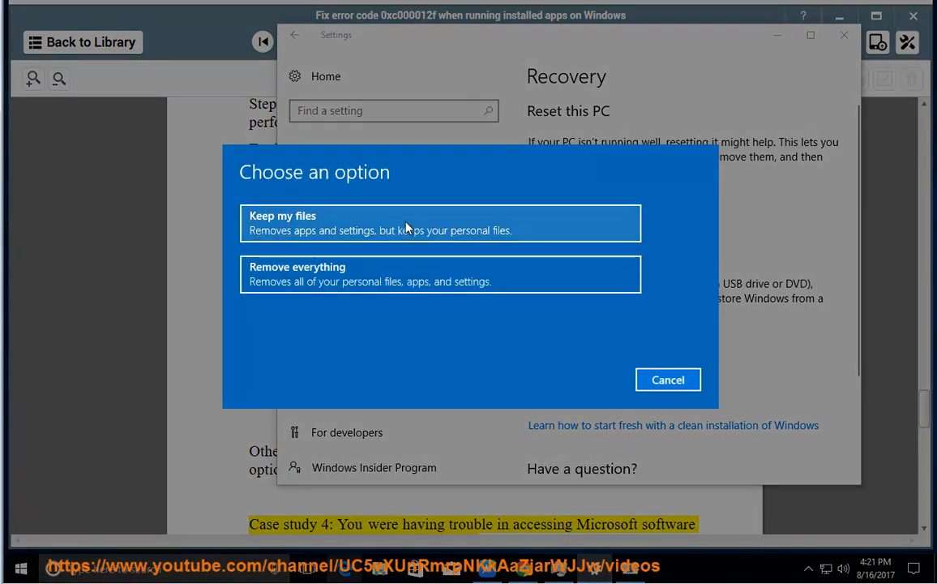
pyautogui.click(668, 379)
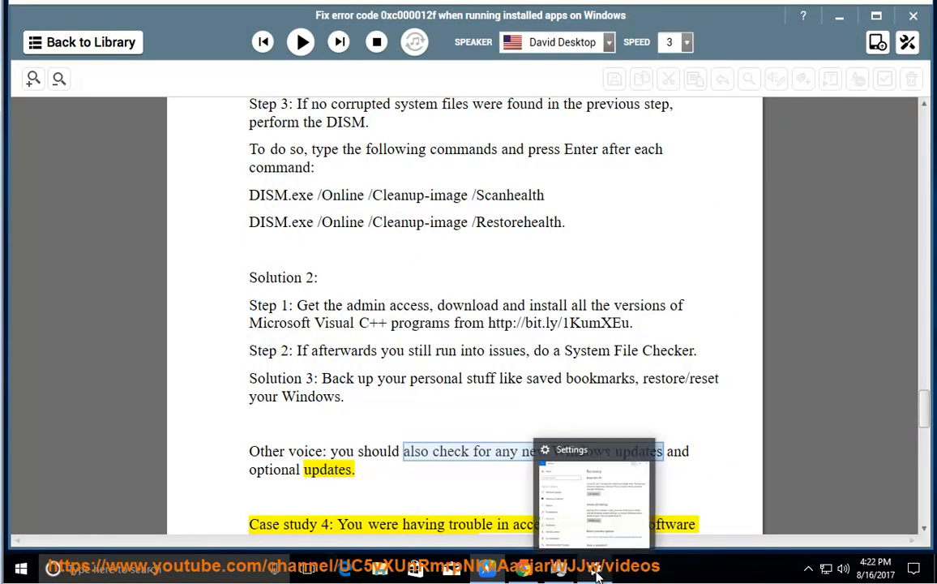
pyautogui.click(596, 565)
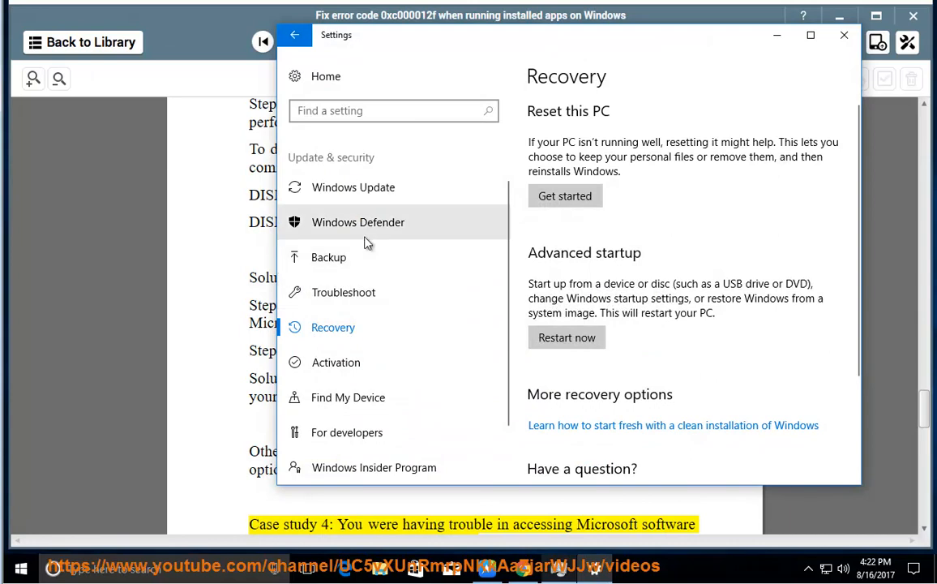
pyautogui.click(352, 188)
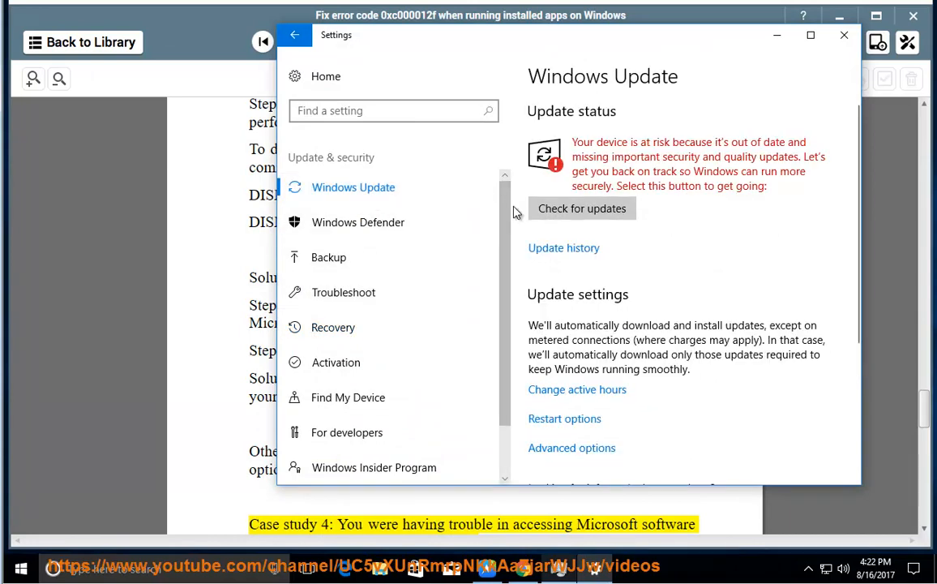
pyautogui.moveTo(841, 38)
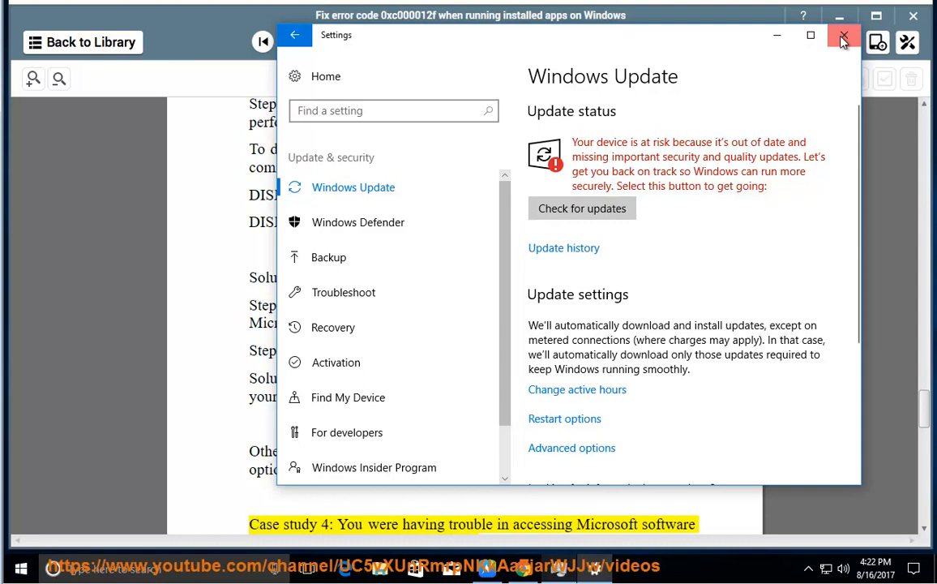
pyautogui.click(842, 35)
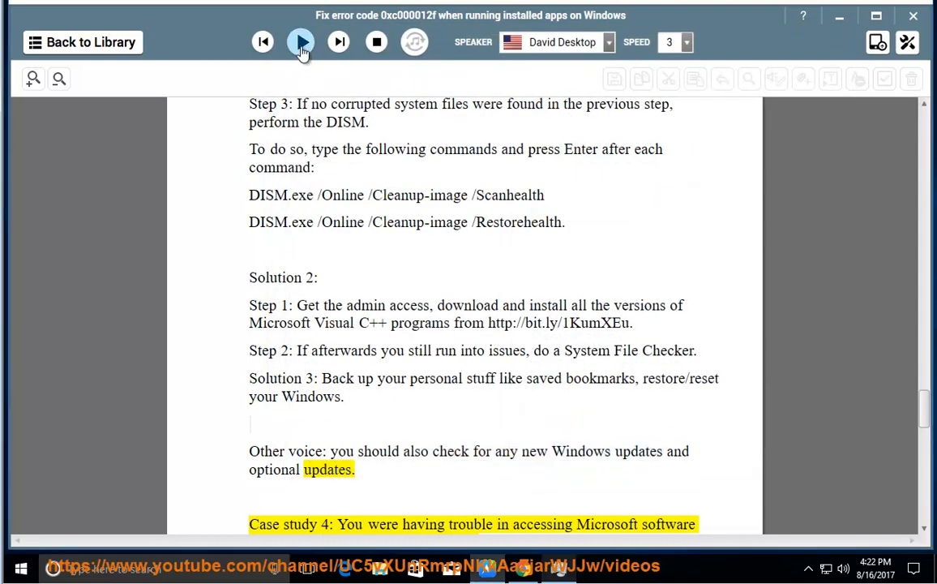
# Resume playback and scroll through Case study 4's Methods 1–3 to hiding update KB2879017.
pyautogui.click(300, 41)
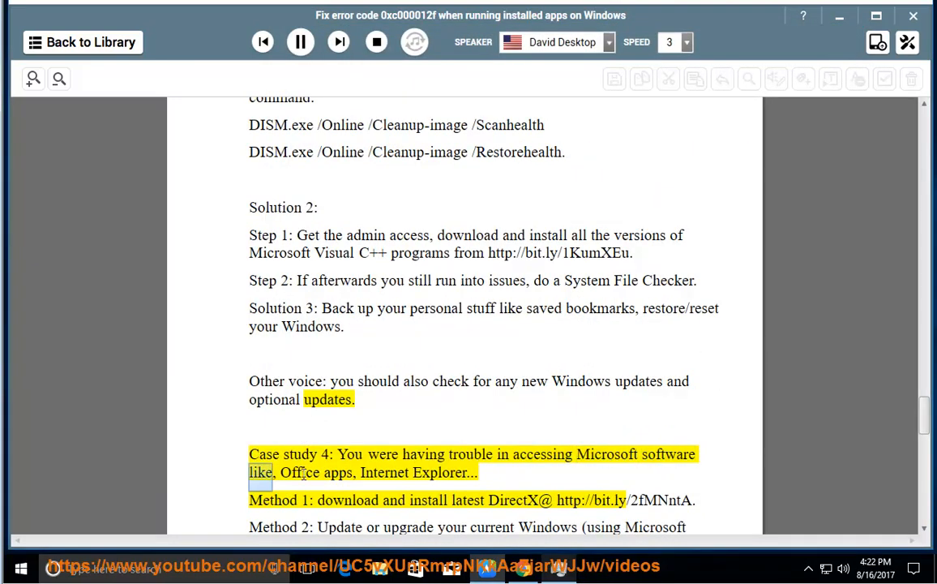
pyautogui.doubleClick(442, 473)
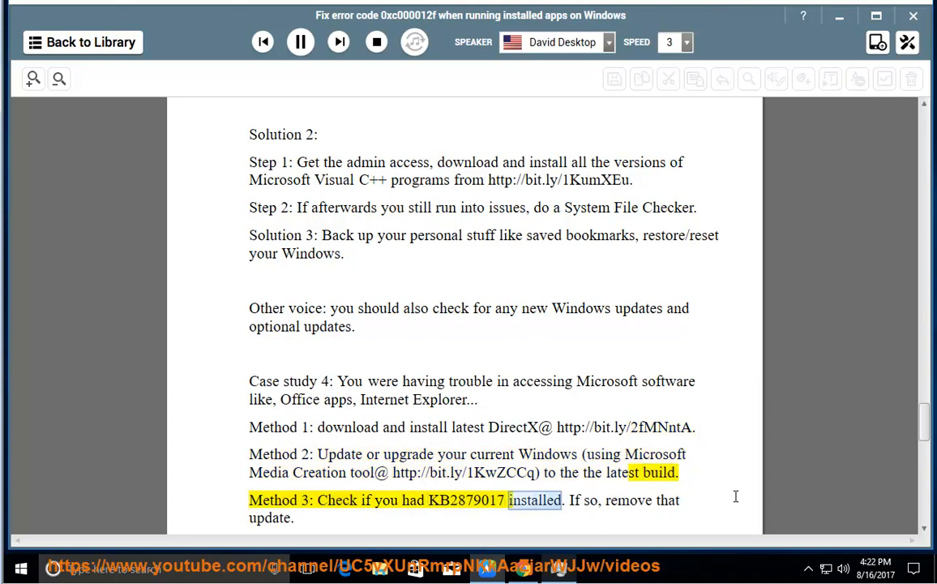
pyautogui.scroll(-3)
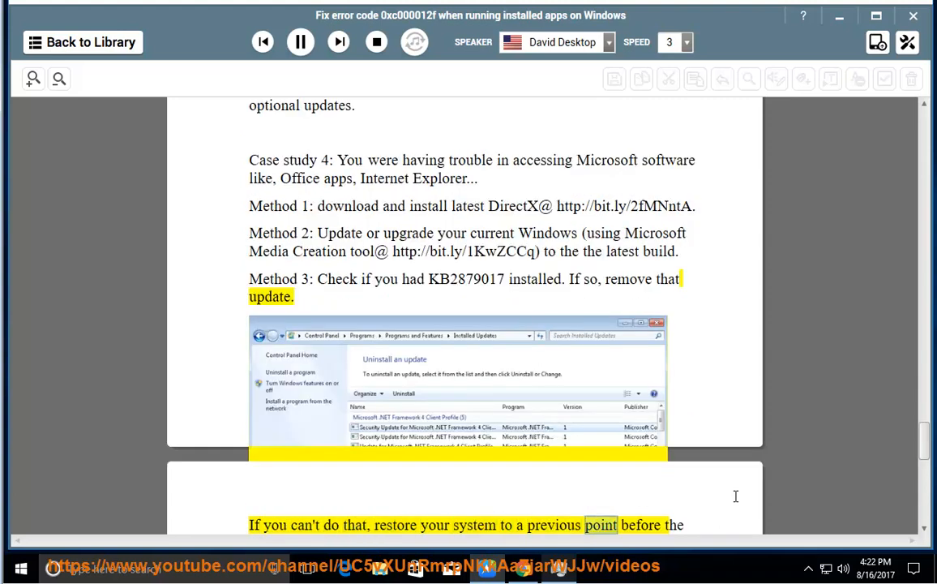
pyautogui.scroll(-3)
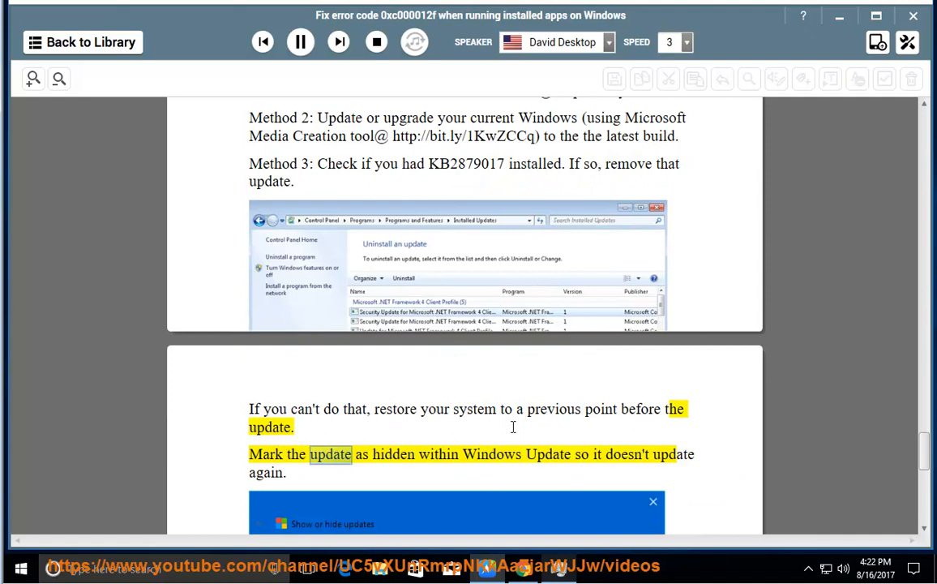
pyautogui.scroll(-3)
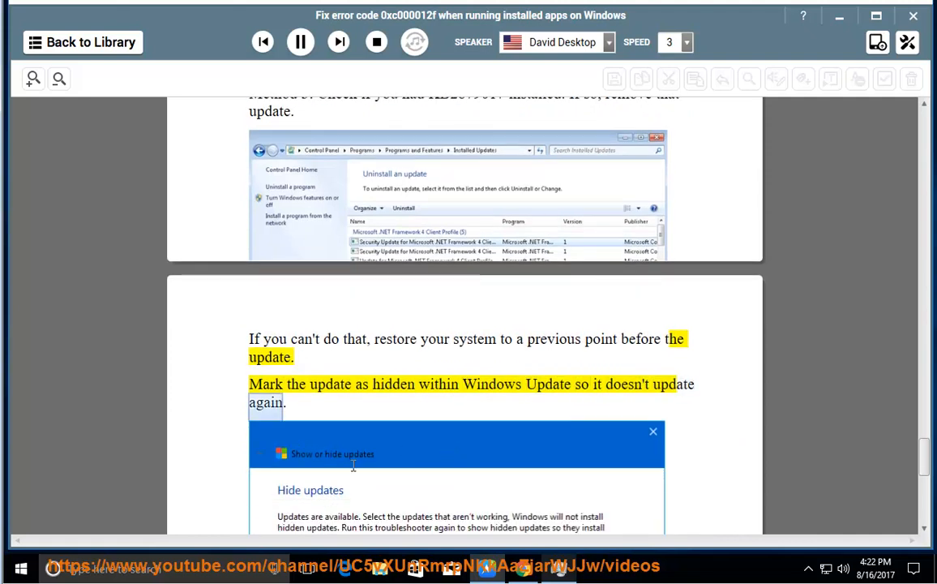